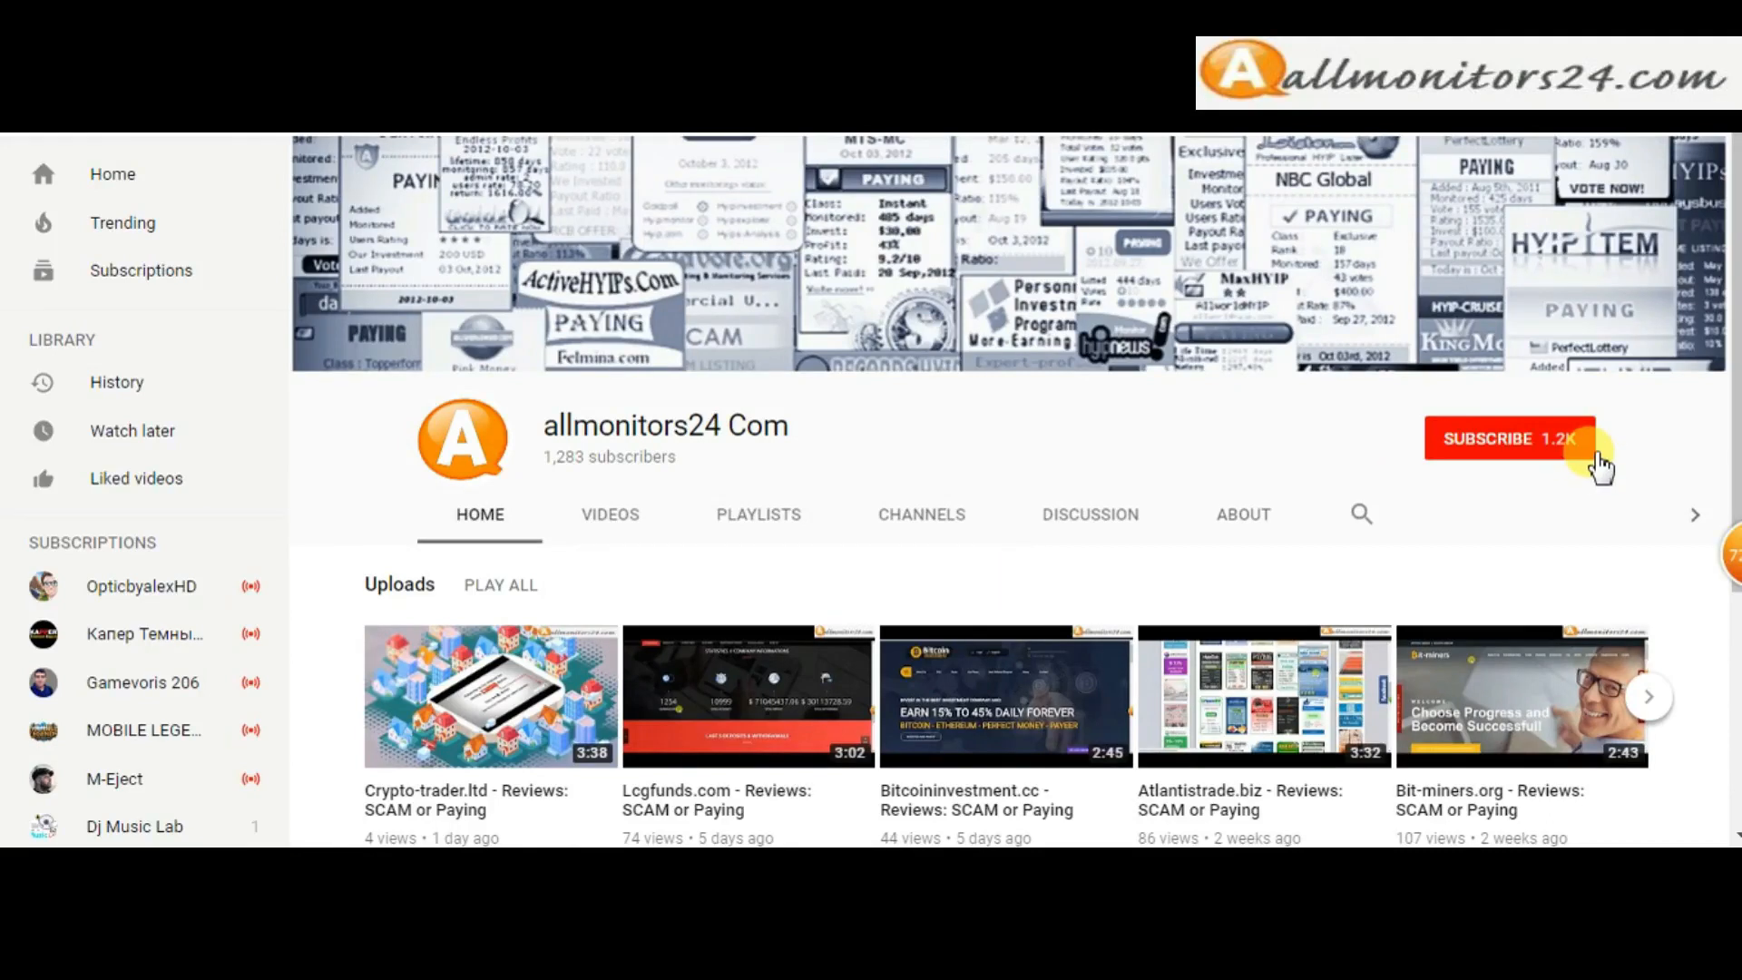
- Subscribe to the allmonitors24 Com YouTube channel and turn on its notification bell
left_click(1505, 437)
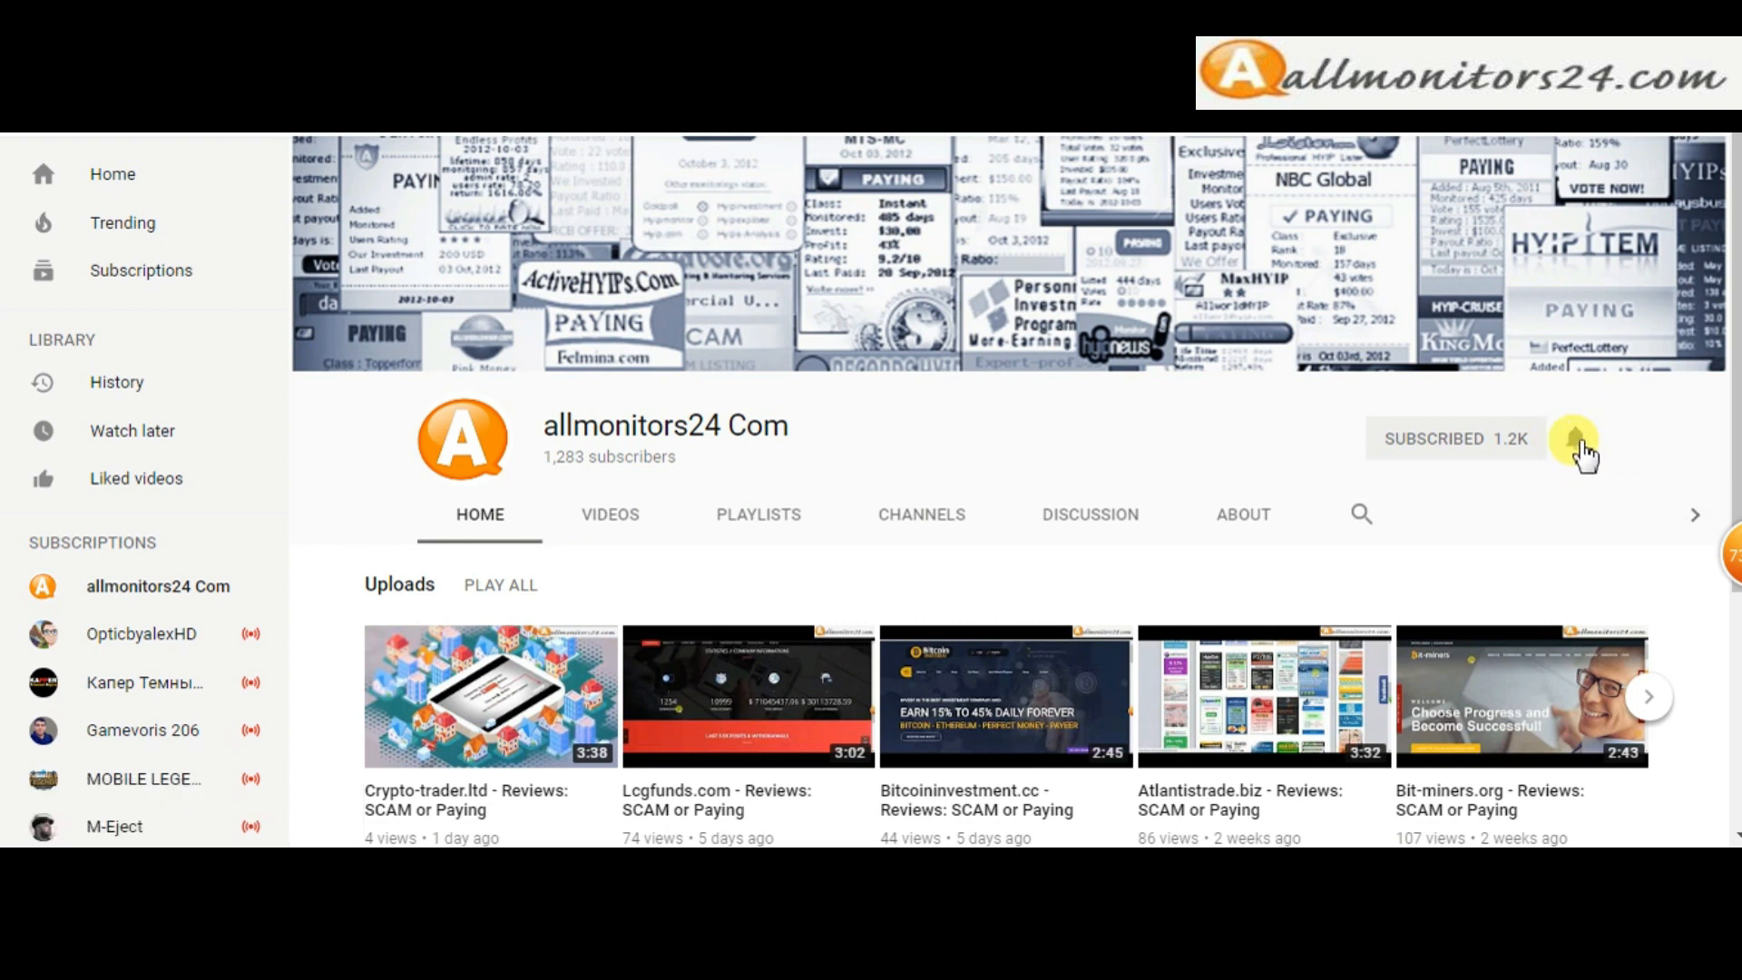
left_click(1573, 437)
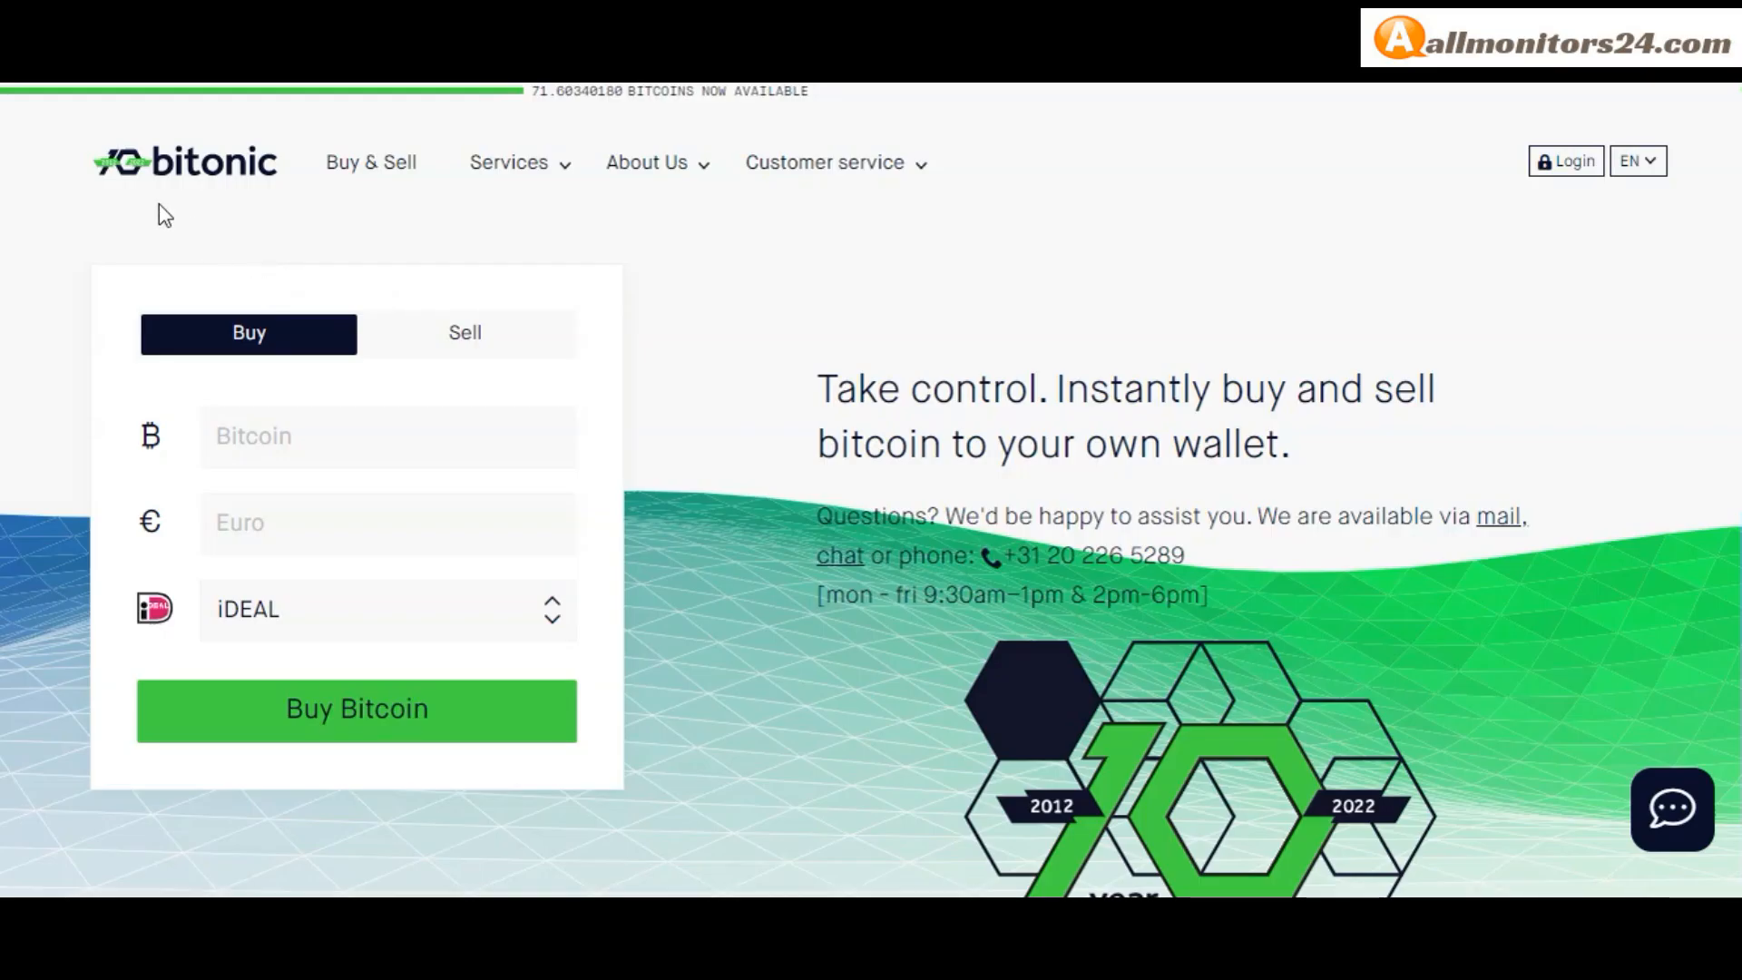
scroll("down", 3)
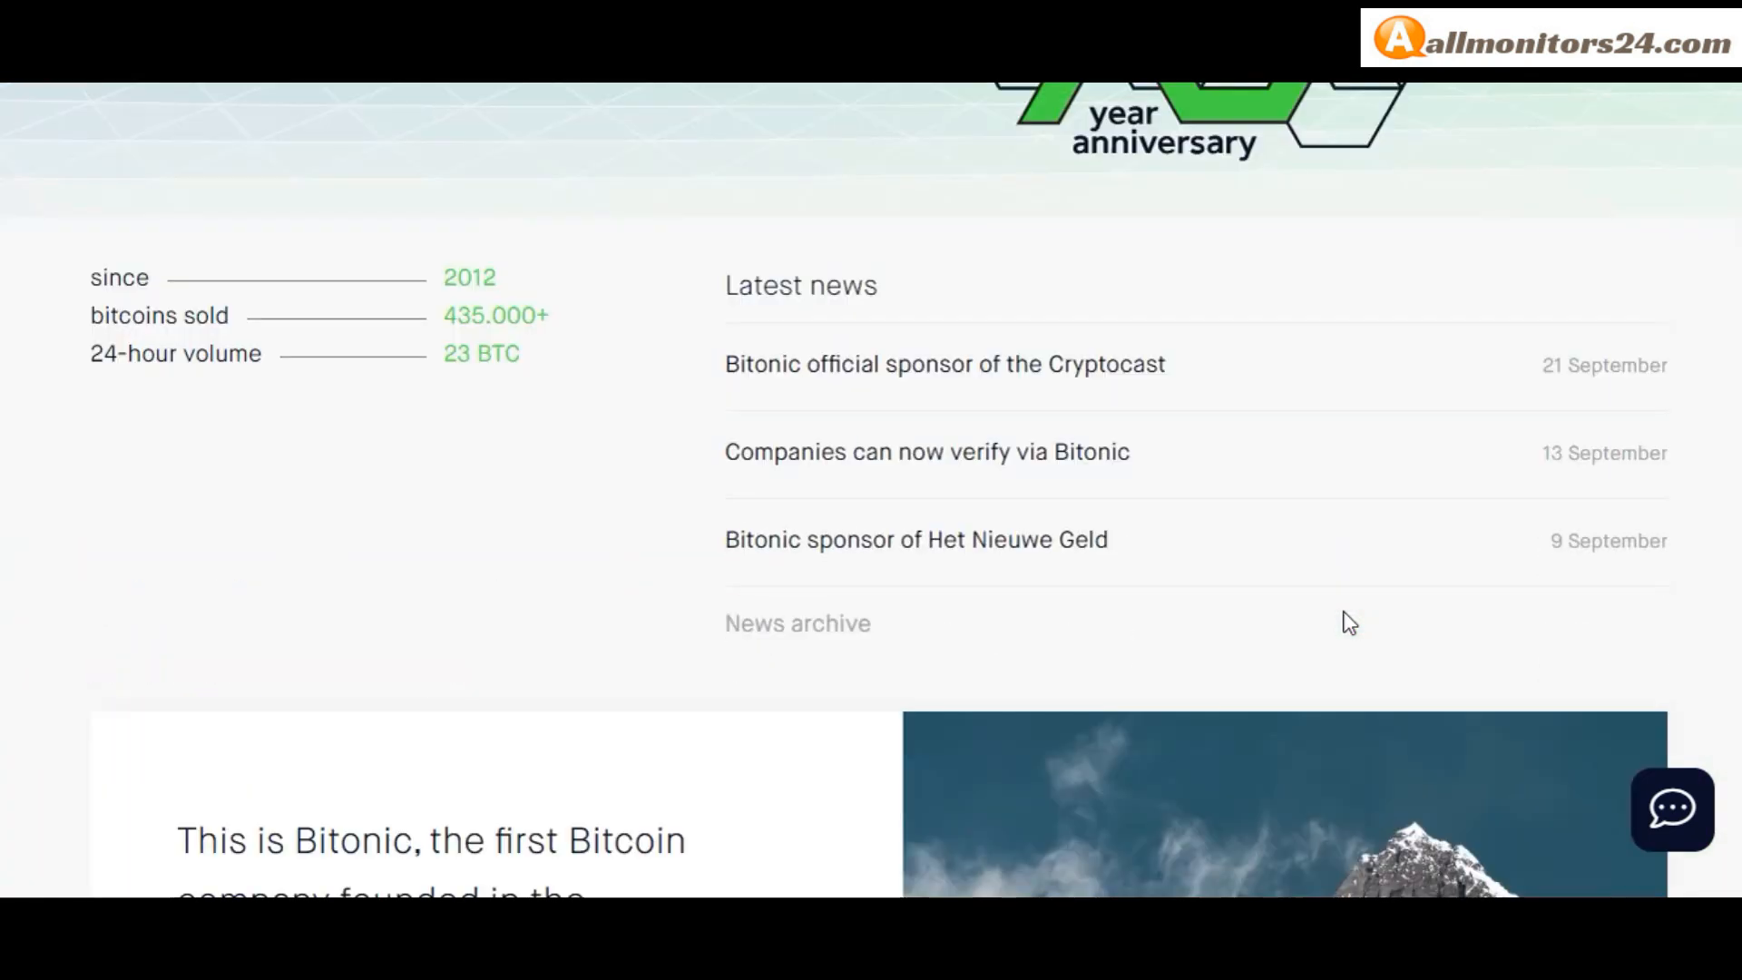
scroll("down", 3)
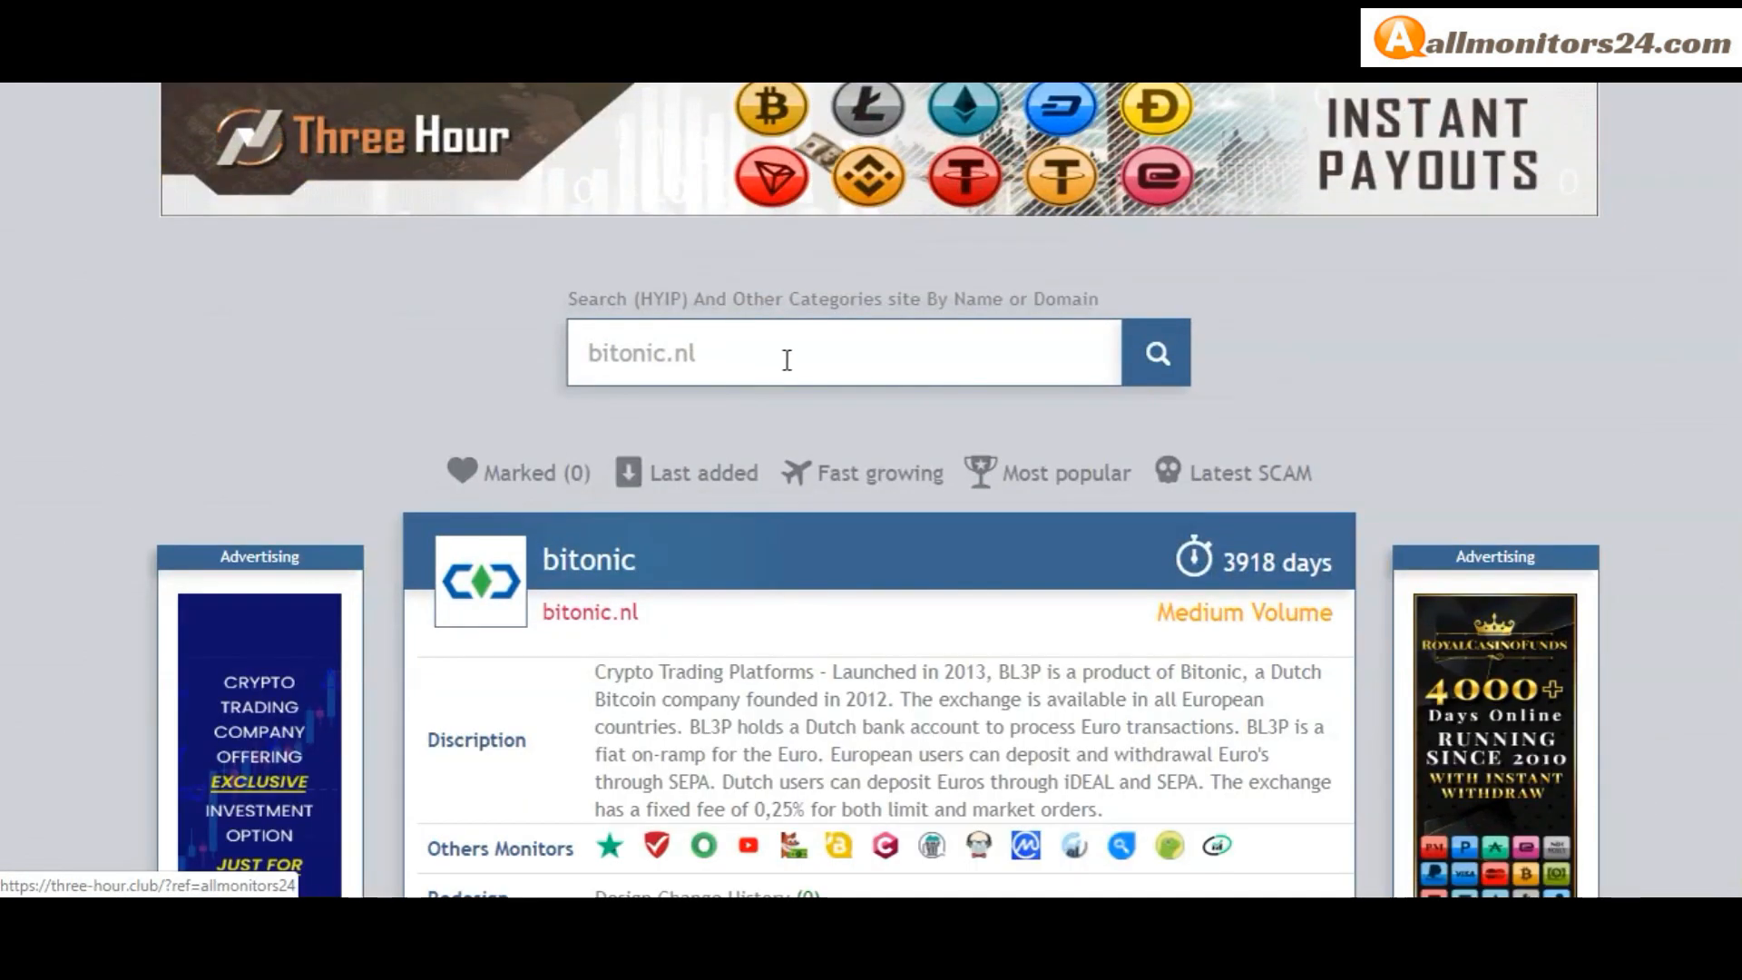
scroll("down", 3)
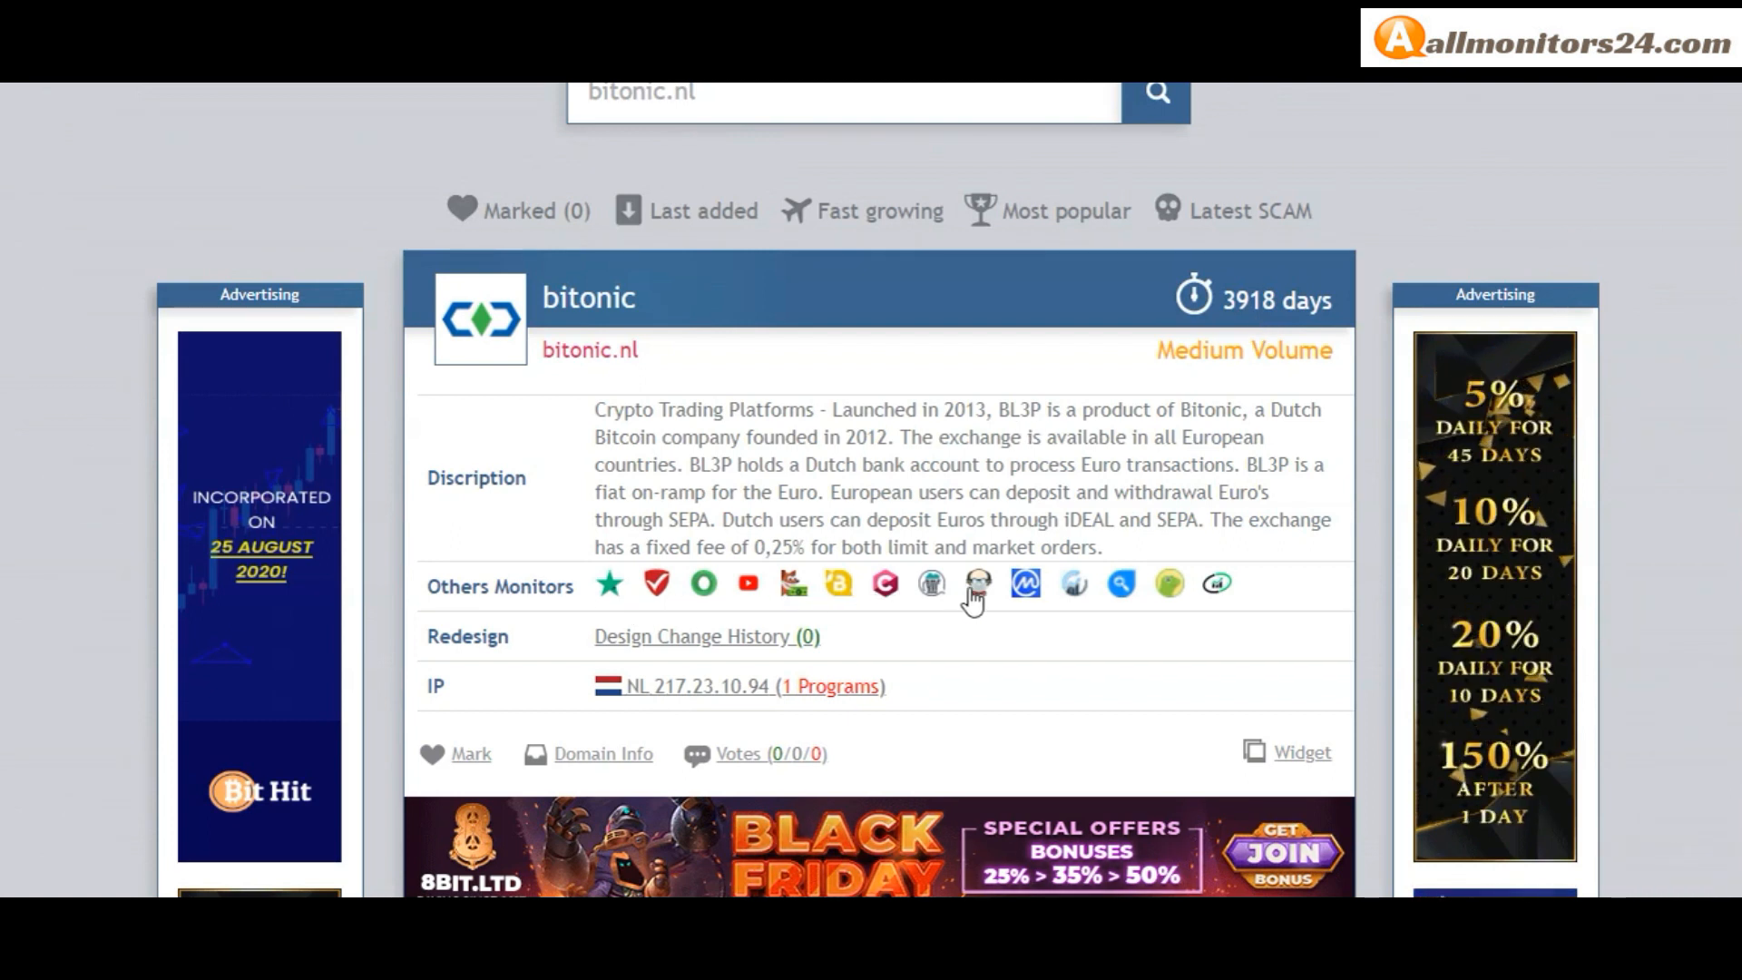
scroll("down", 3)
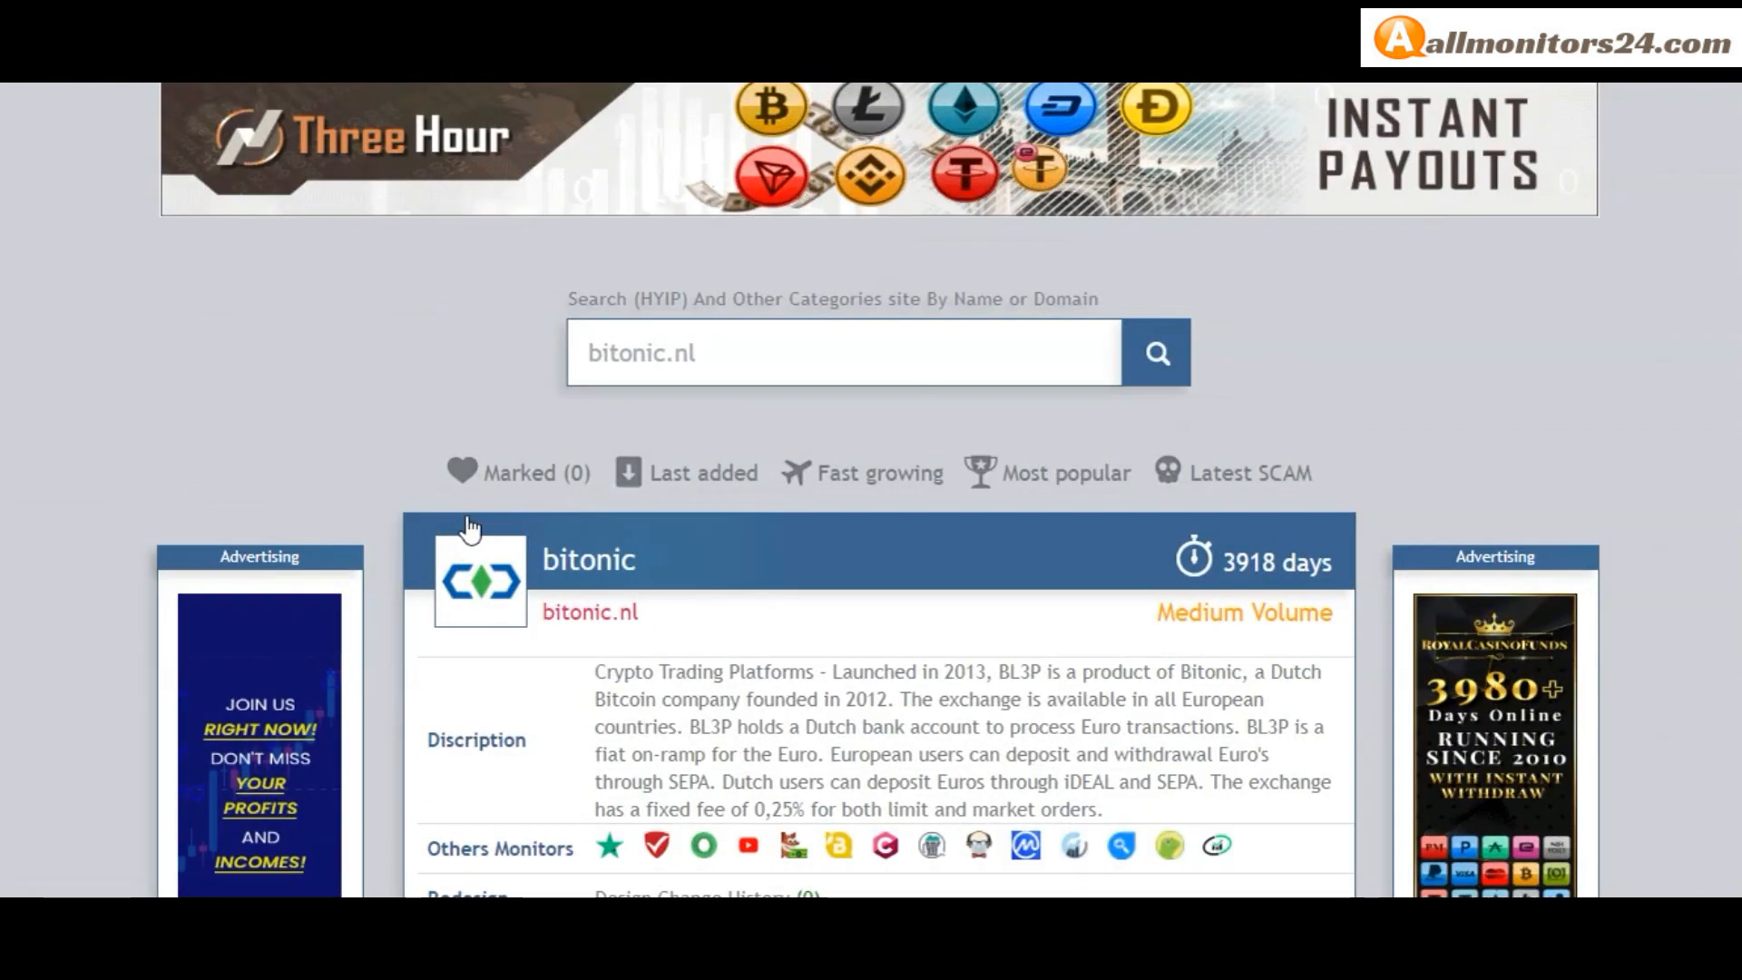
scroll("down", 3)
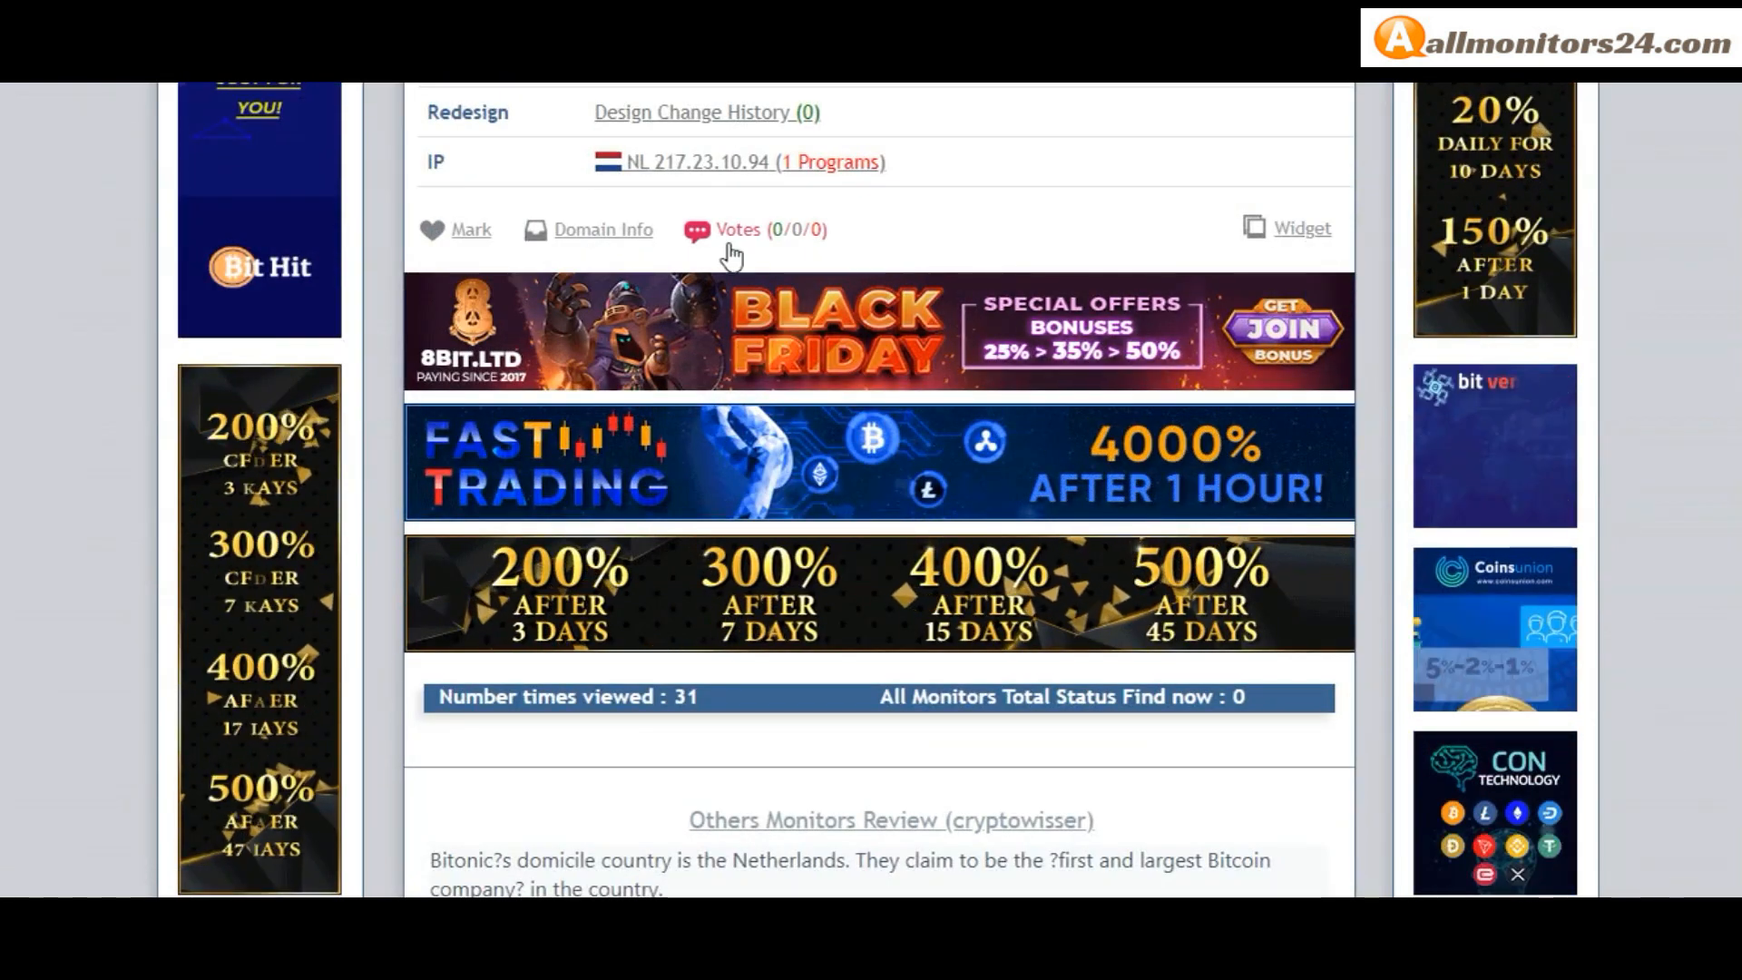
- Expand the Votes (0/0/0) panel under the bitonic.nl listing to show the comment box
left_click(737, 228)
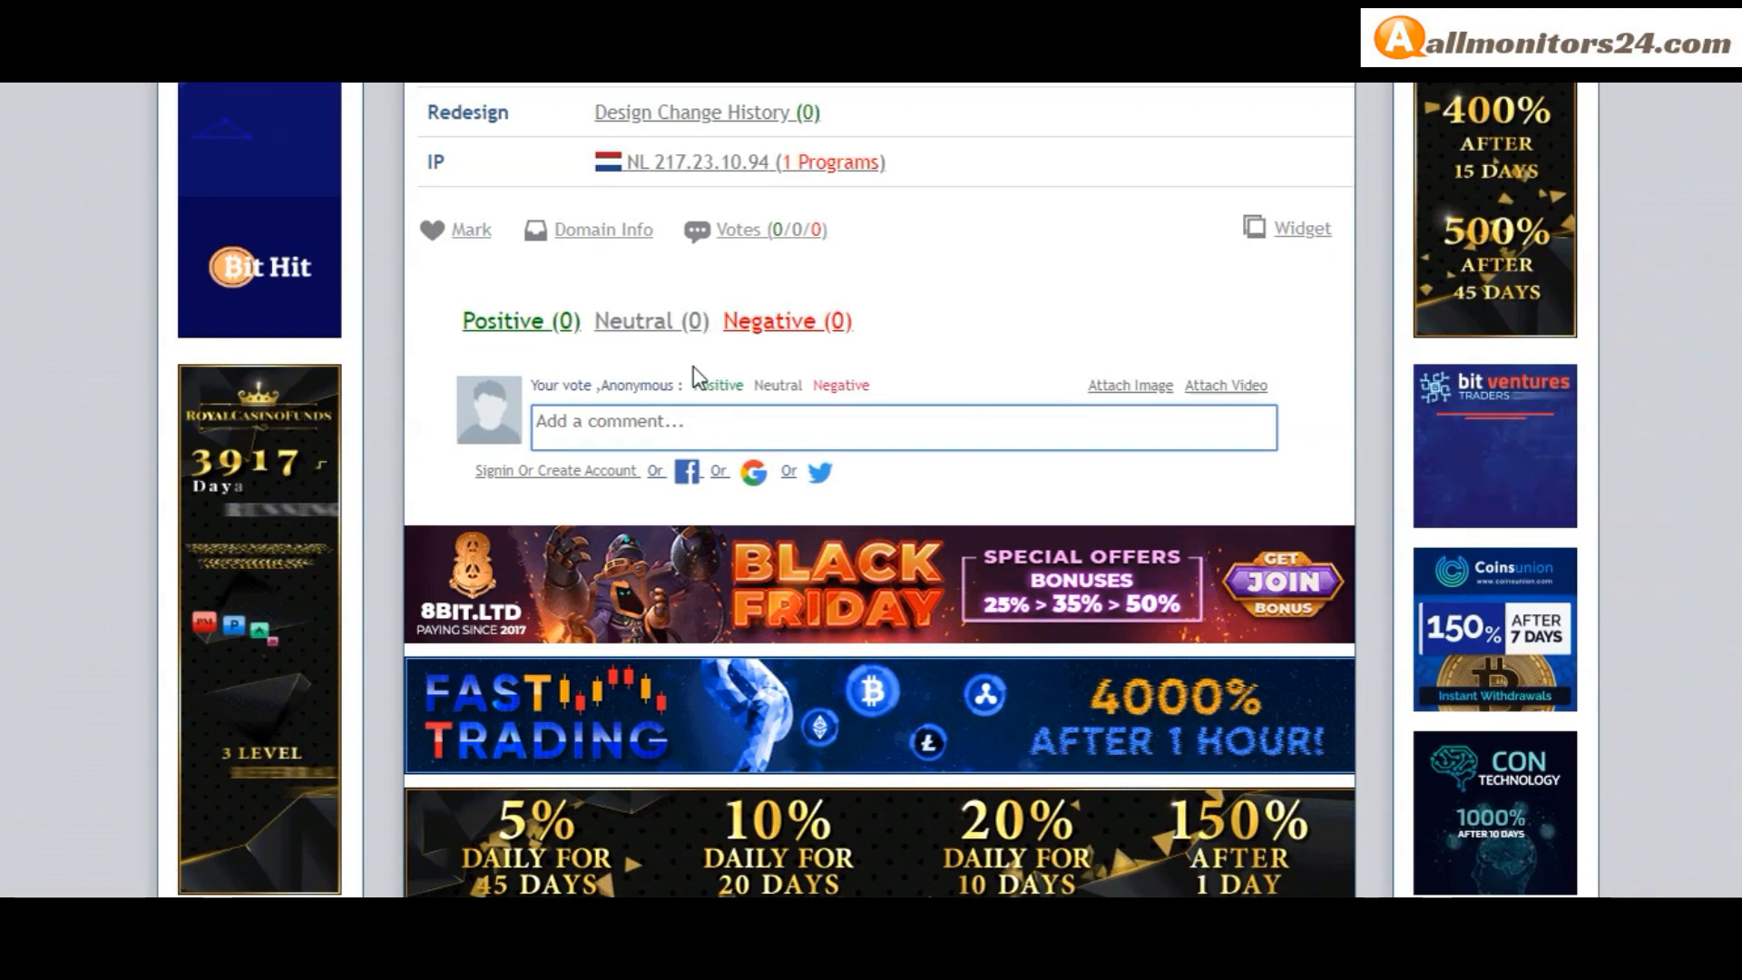
- Show bitonic.nl domain info (Netherlands, active) and read the cryptowisser review of trading and withdrawal fees
left_click(602, 228)
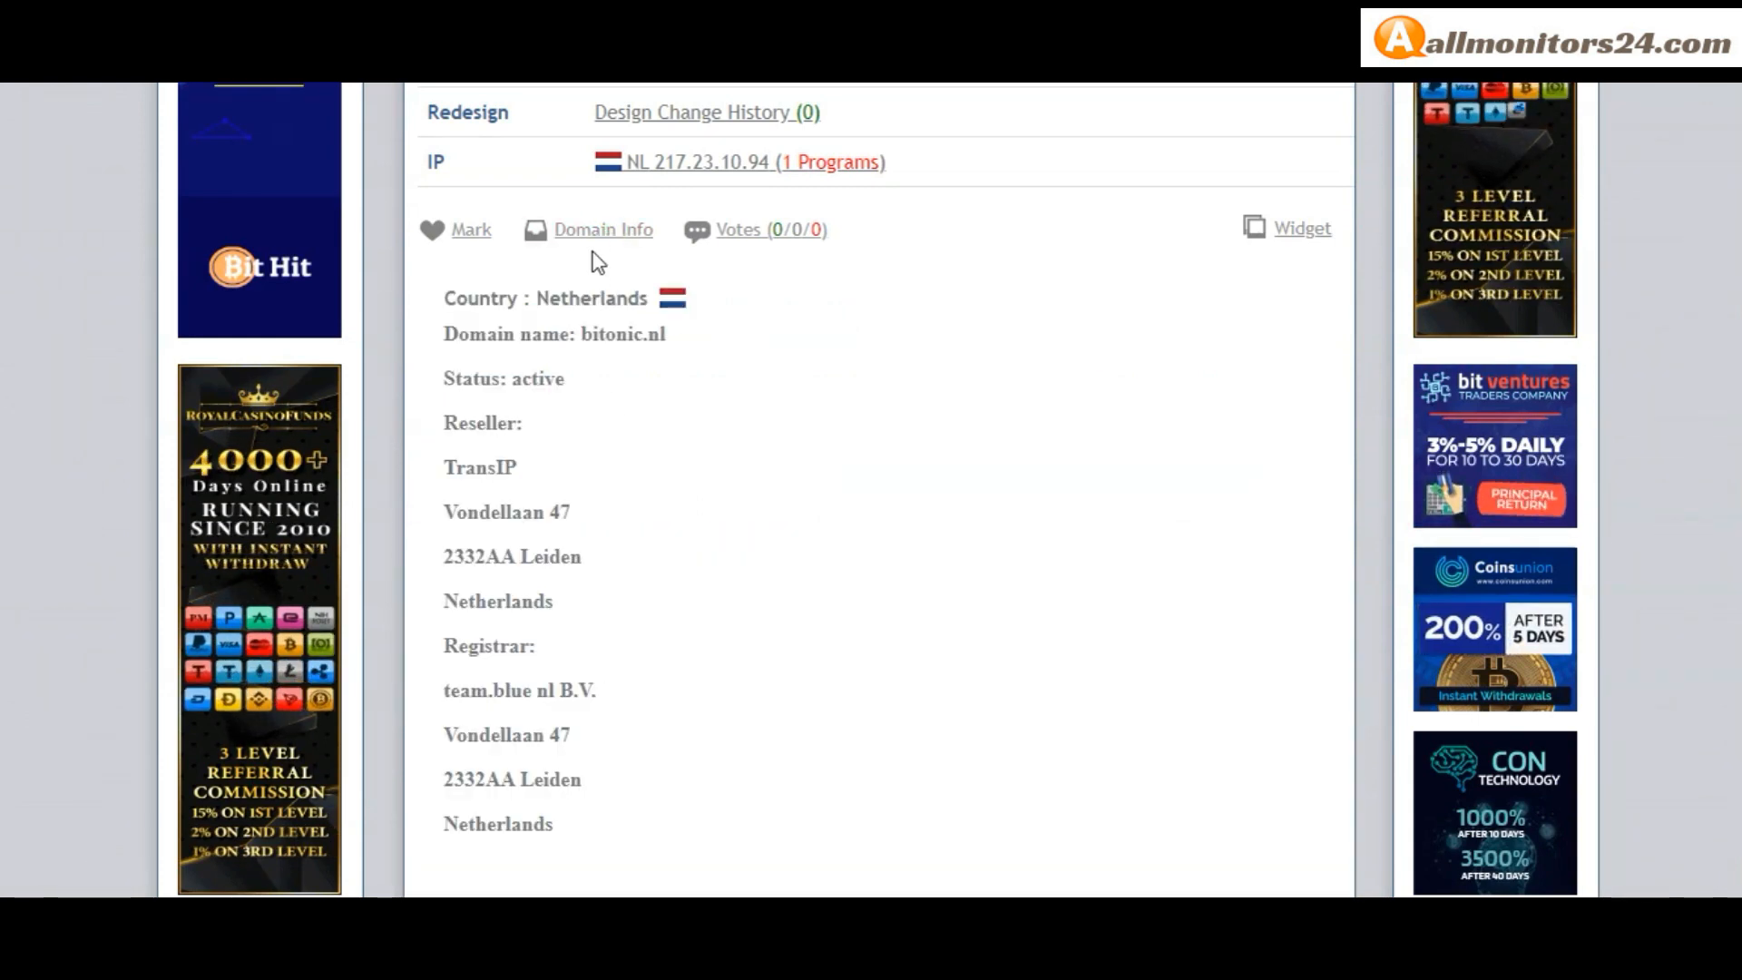
scroll("down", 3)
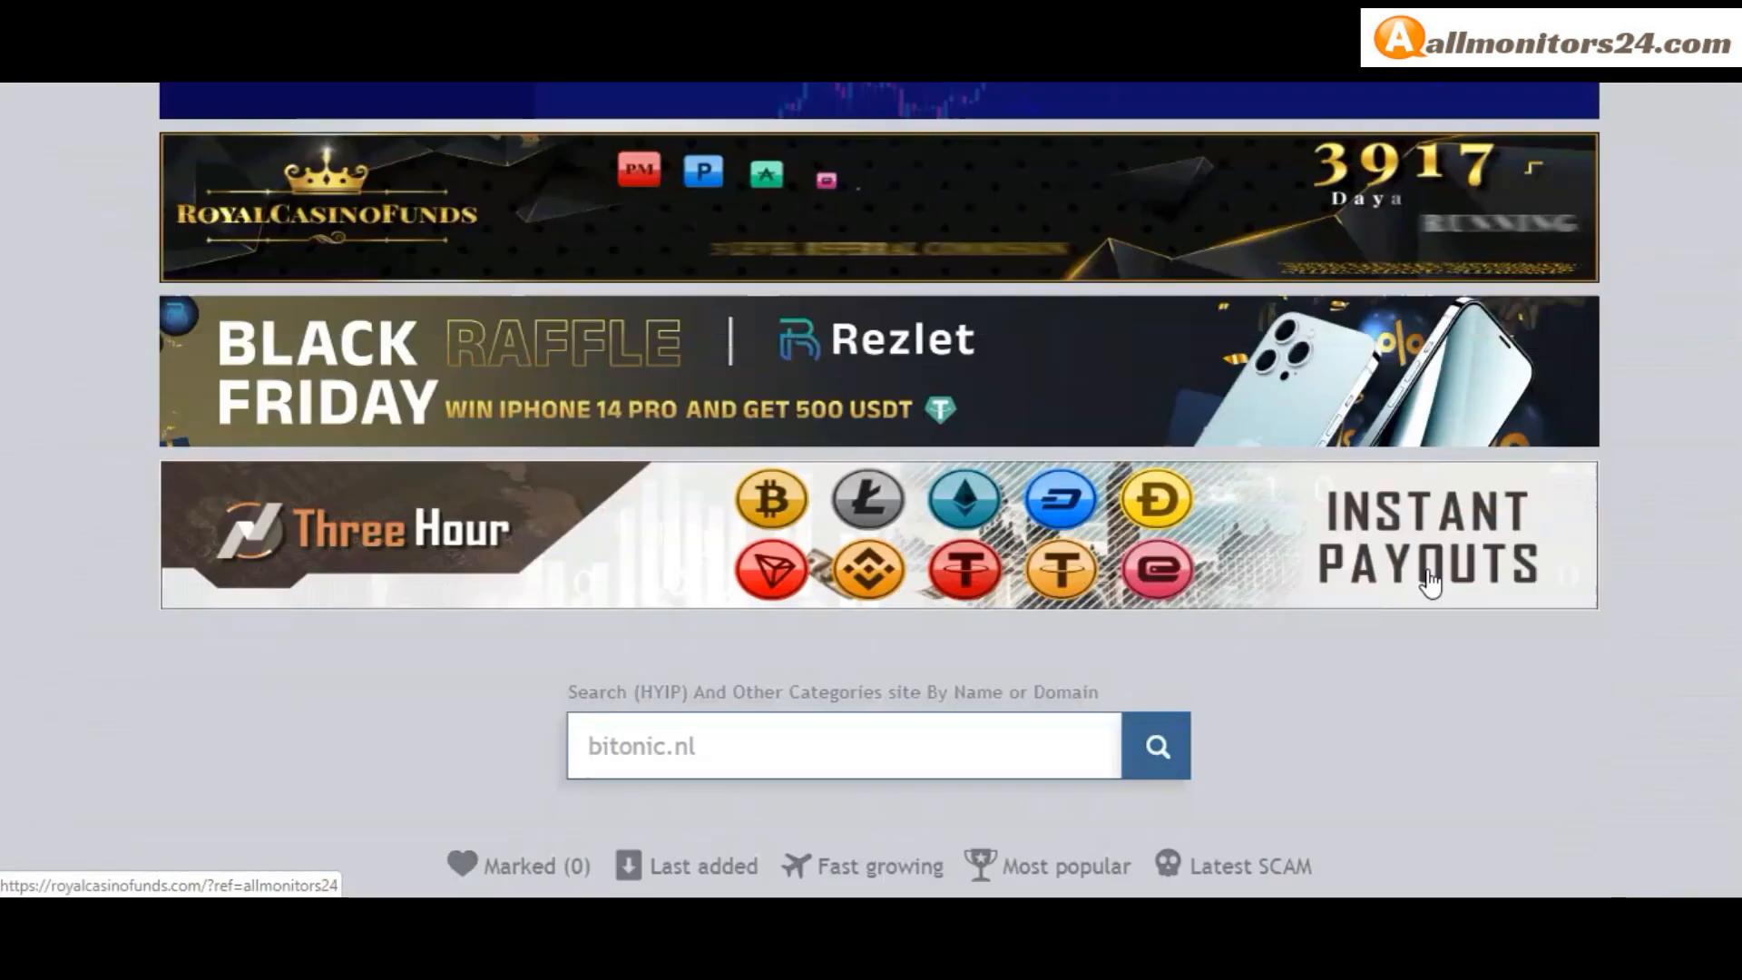
left_click(1155, 746)
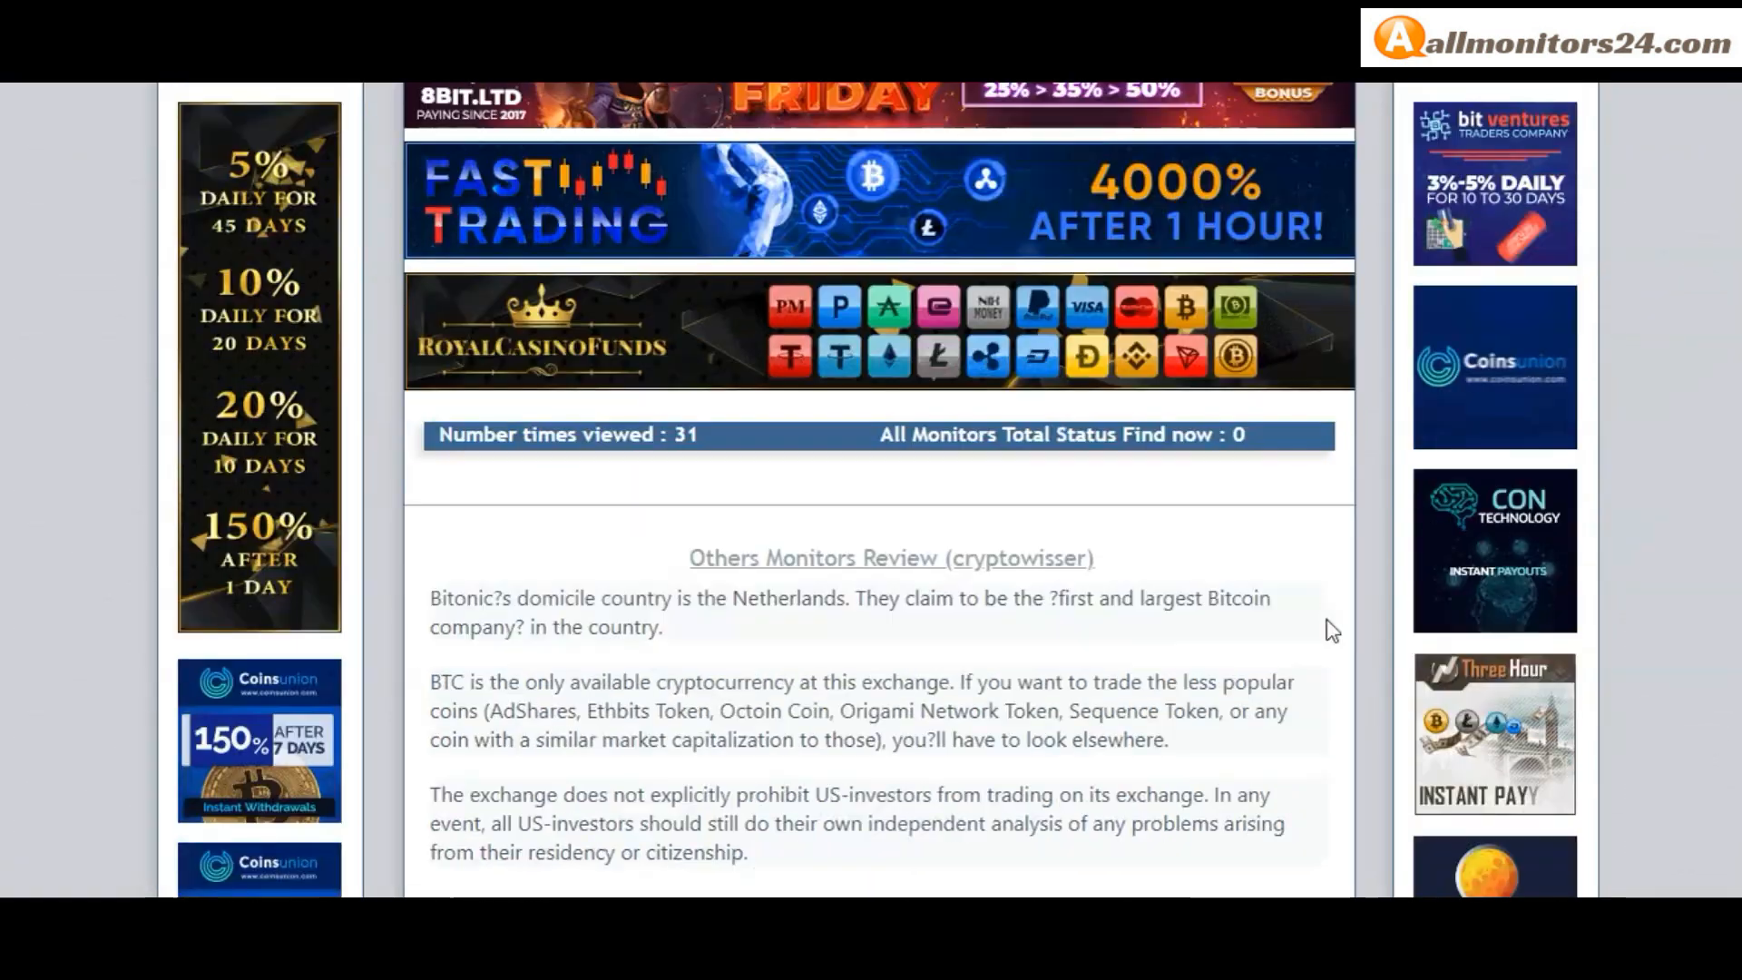
scroll("down", 3)
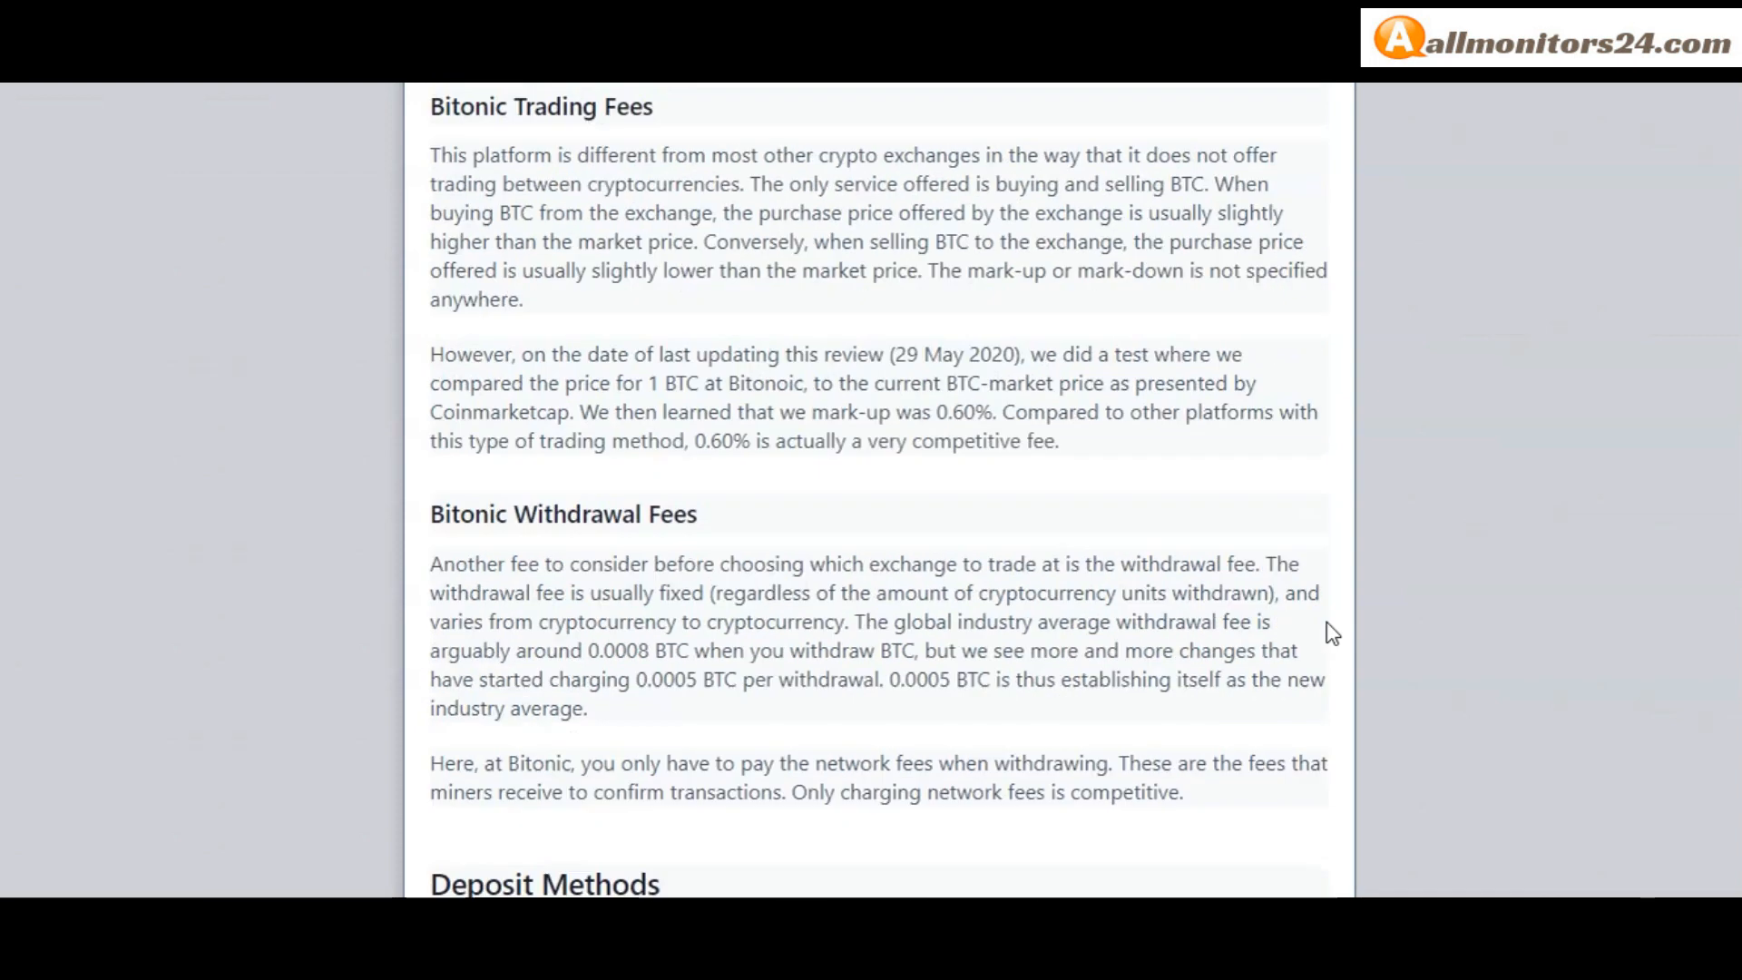